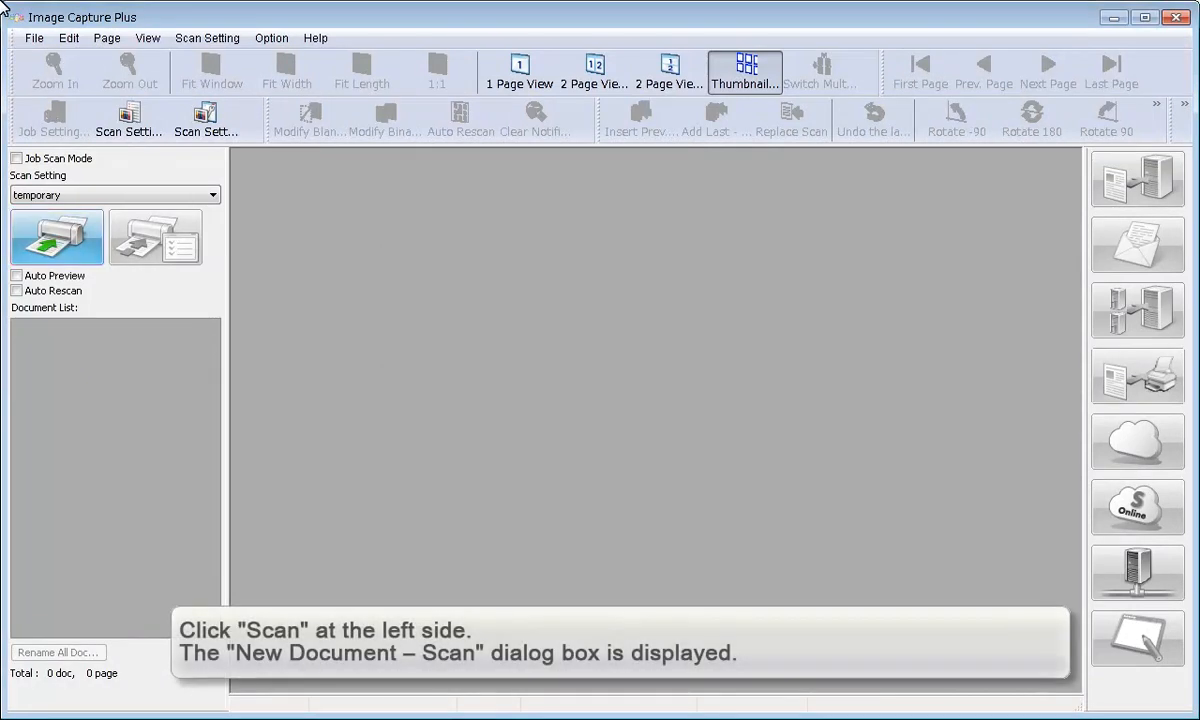
- Open the New Document – Scan dialog from the left side panel
{"action": "left_click", "coordinate": [56, 237]}
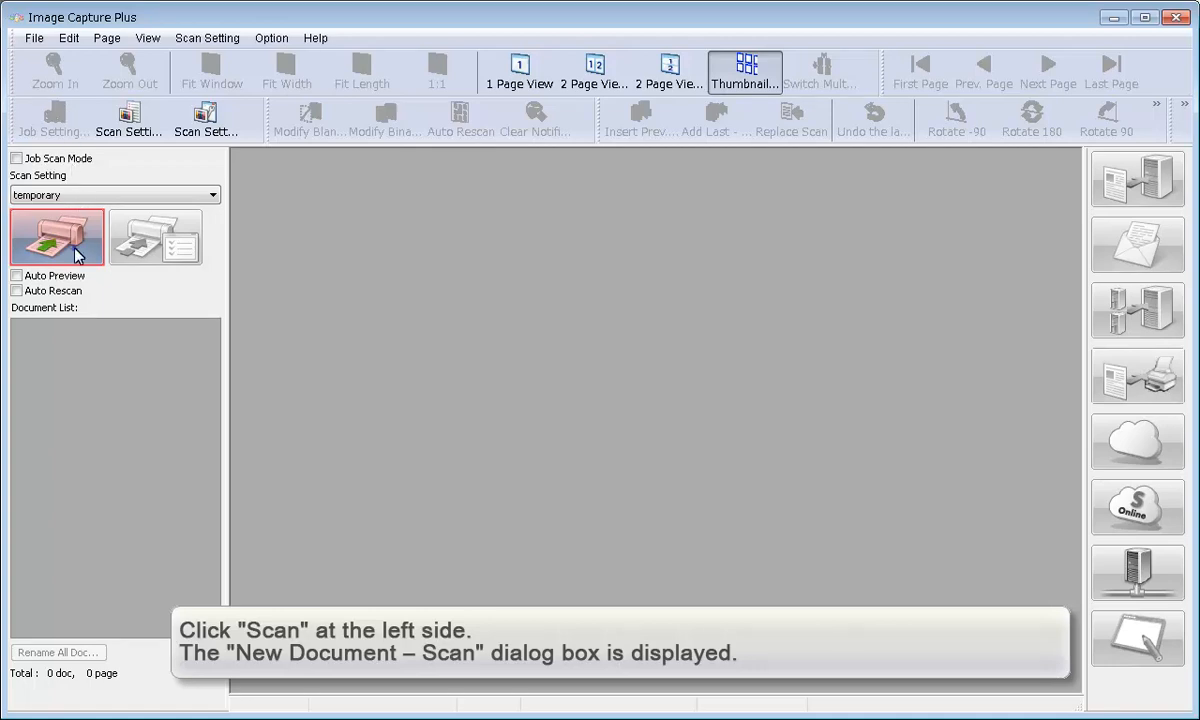
{"action": "left_click", "coordinate": [57, 237]}
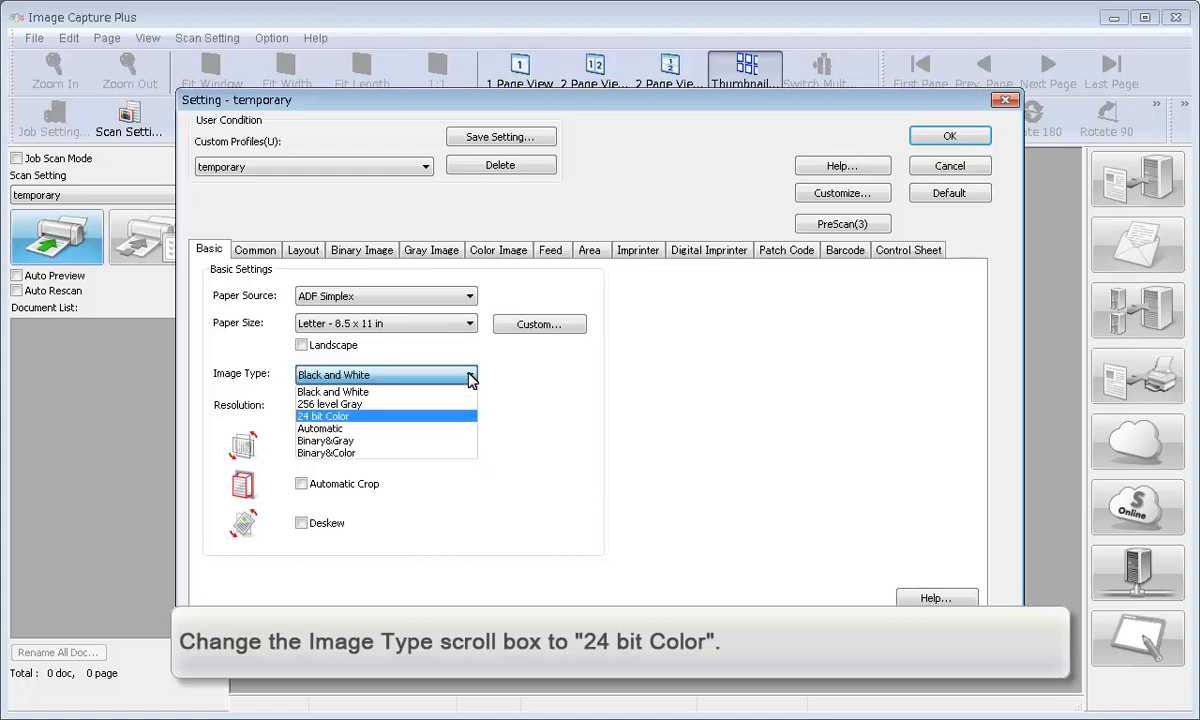
- Choose 24 bit Color image type and enable Automatic Crop and Deskew
{"action": "left_click", "coordinate": [322, 416]}
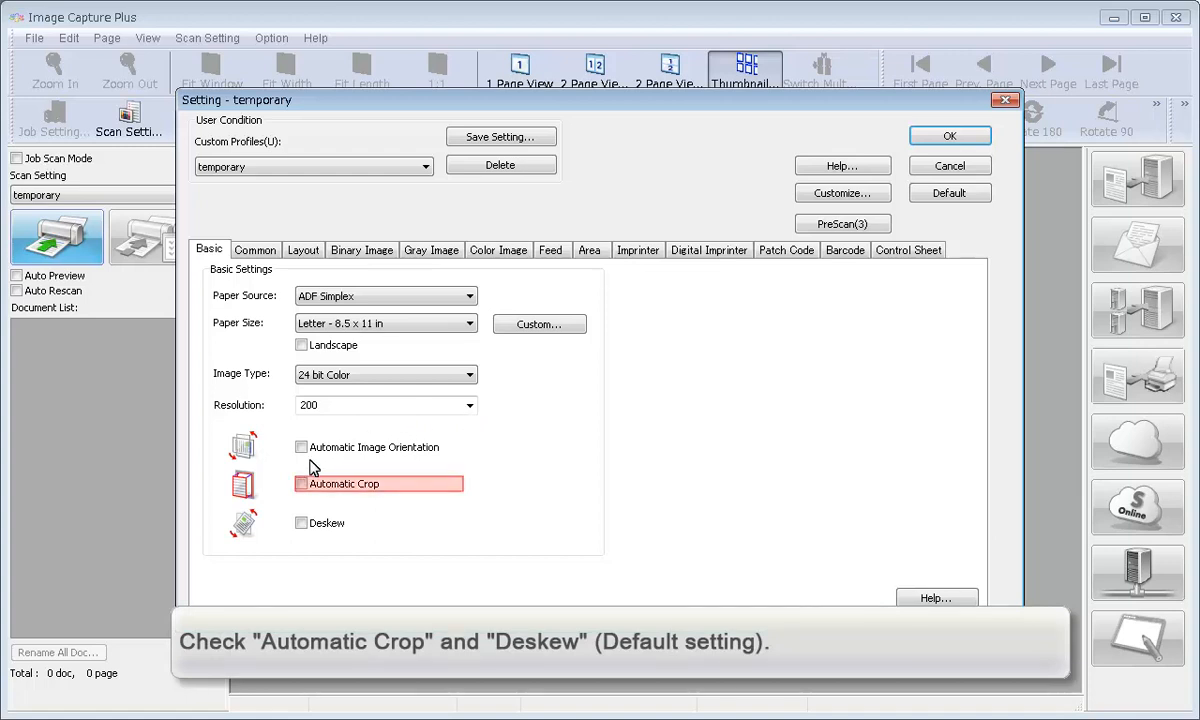
{"action": "left_click", "coordinate": [301, 483]}
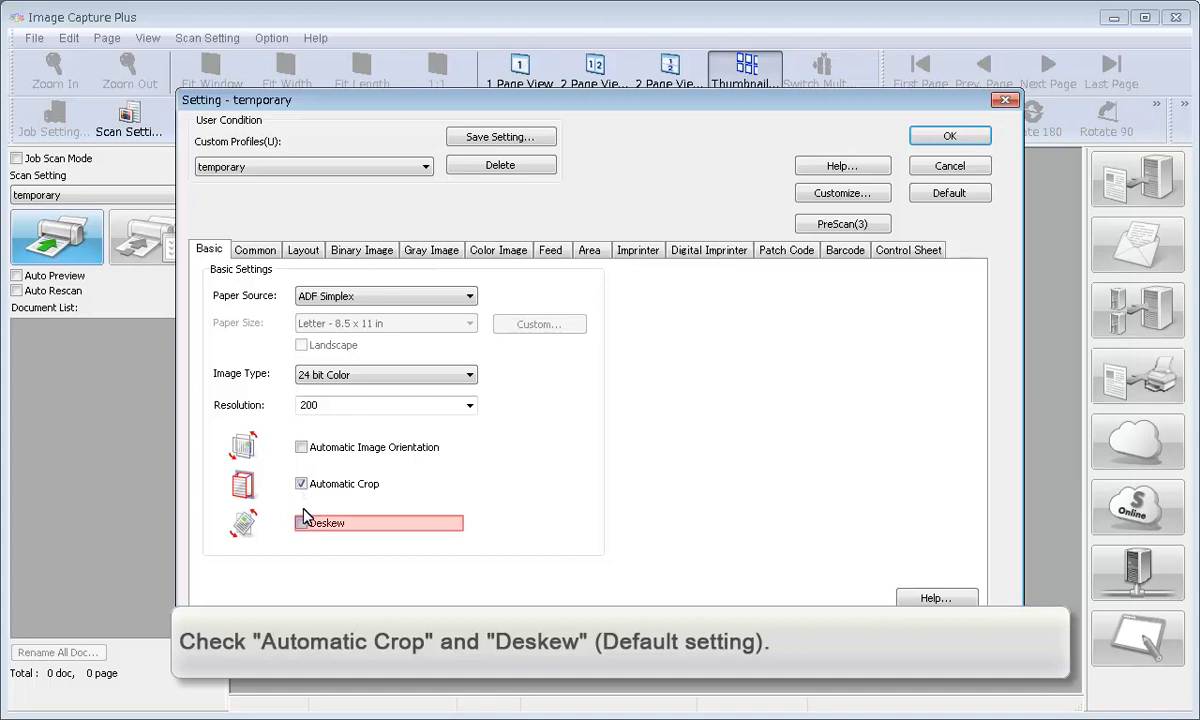
{"action": "left_click", "coordinate": [301, 523]}
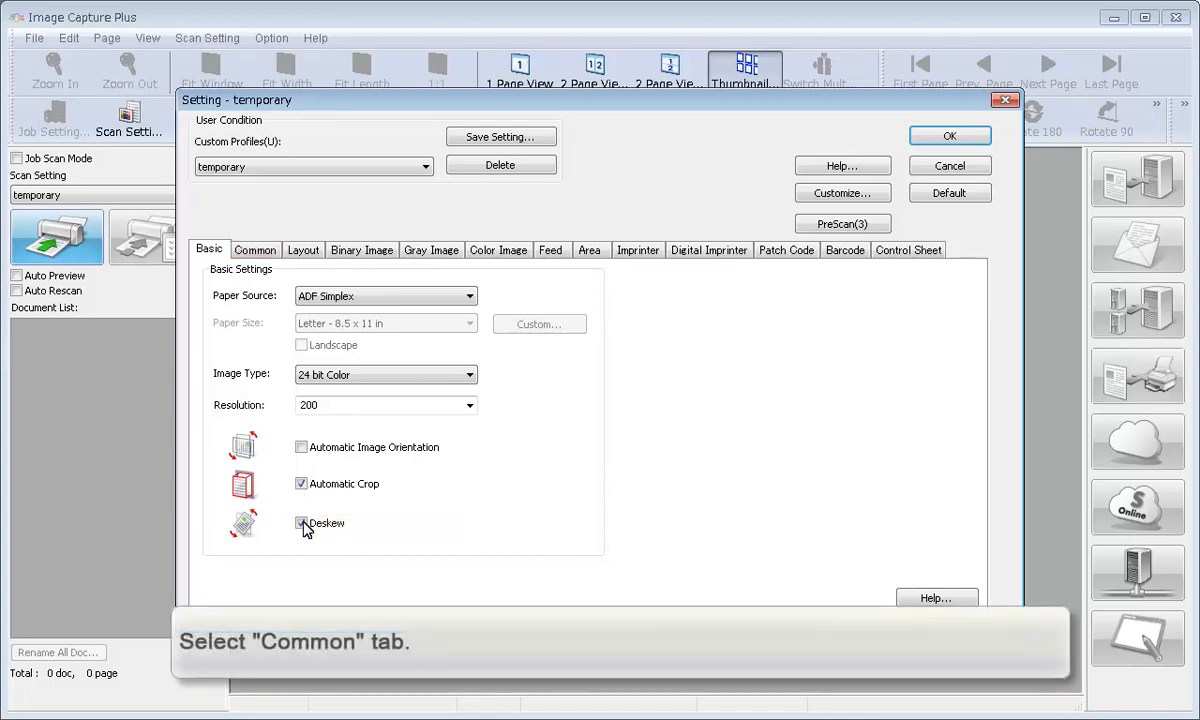
- In the Common options, enable Select Max. Paper Size and set Background Color to White
{"action": "left_click", "coordinate": [255, 249]}
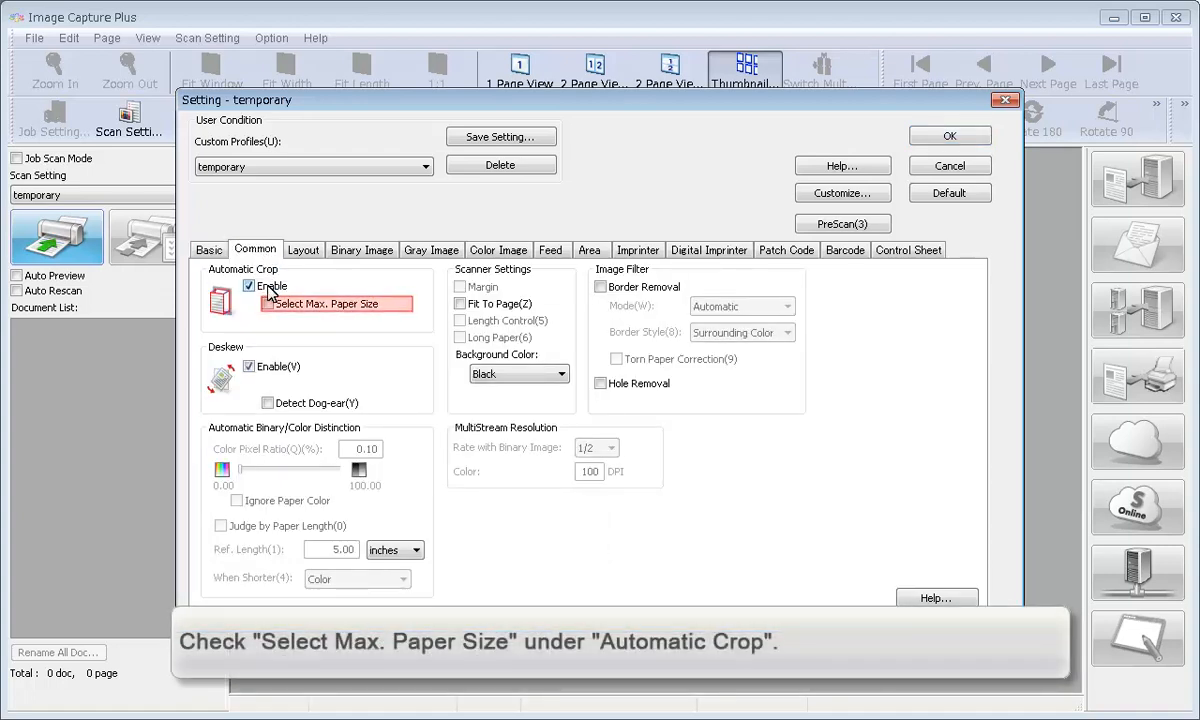
{"action": "left_click", "coordinate": [249, 303]}
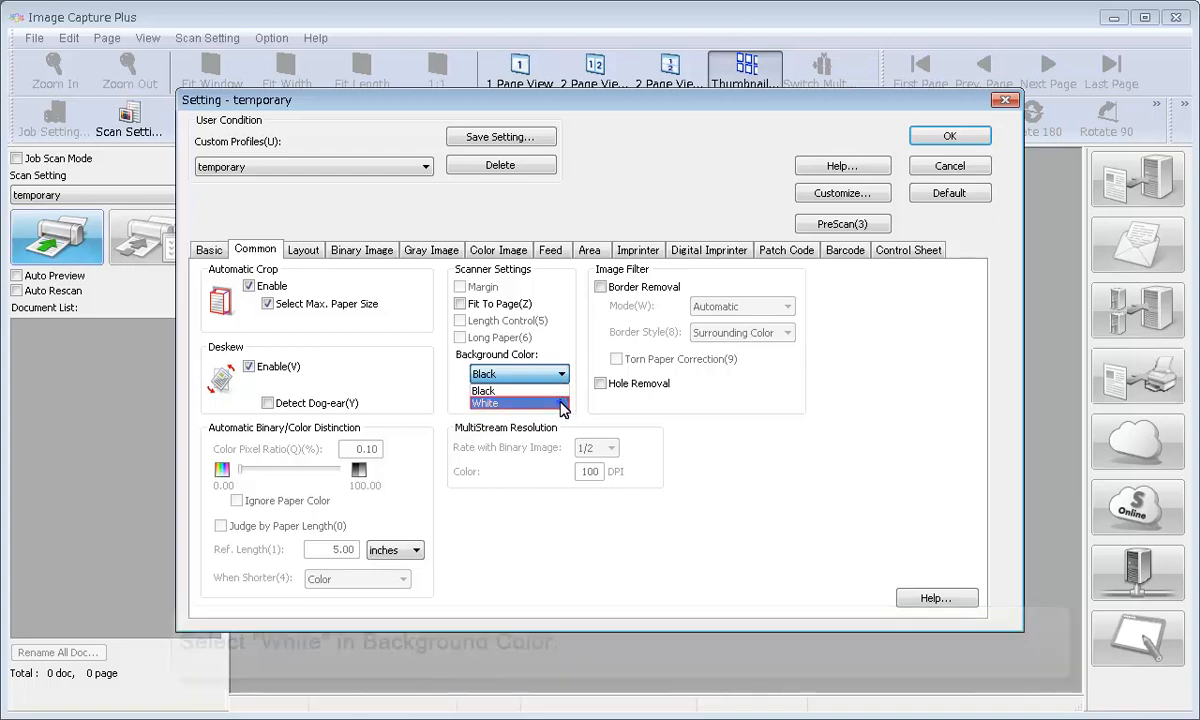
{"action": "left_click", "coordinate": [485, 402]}
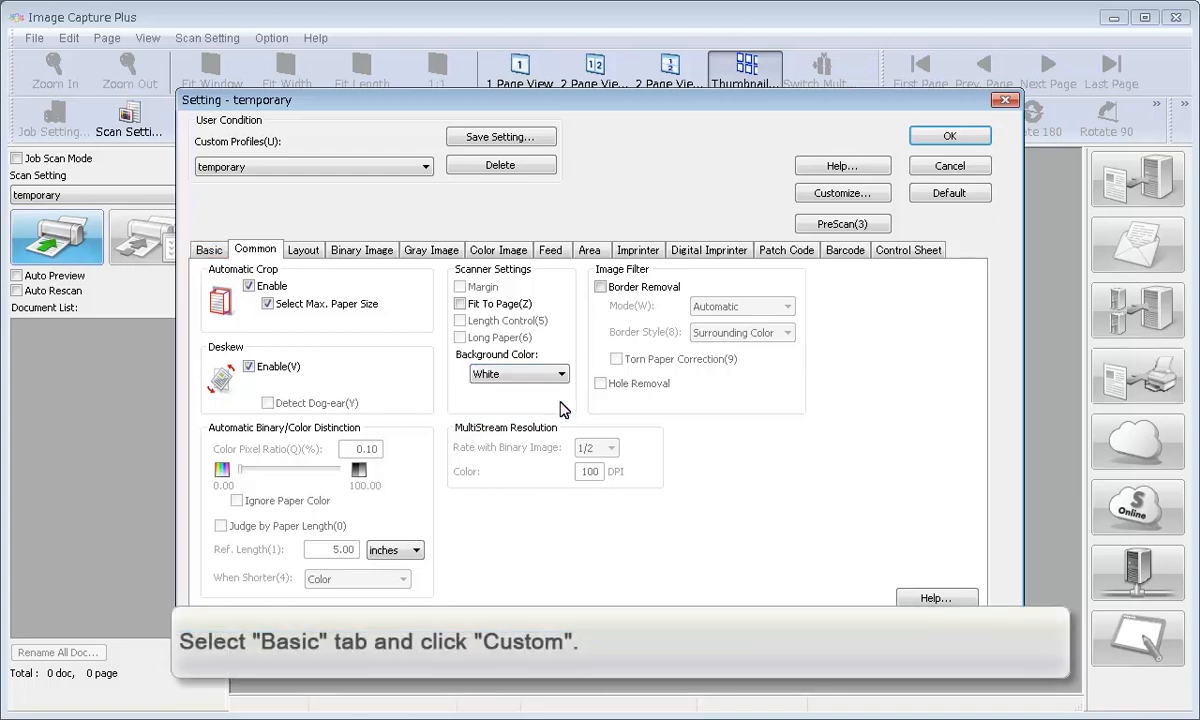
{"action": "left_click", "coordinate": [208, 249]}
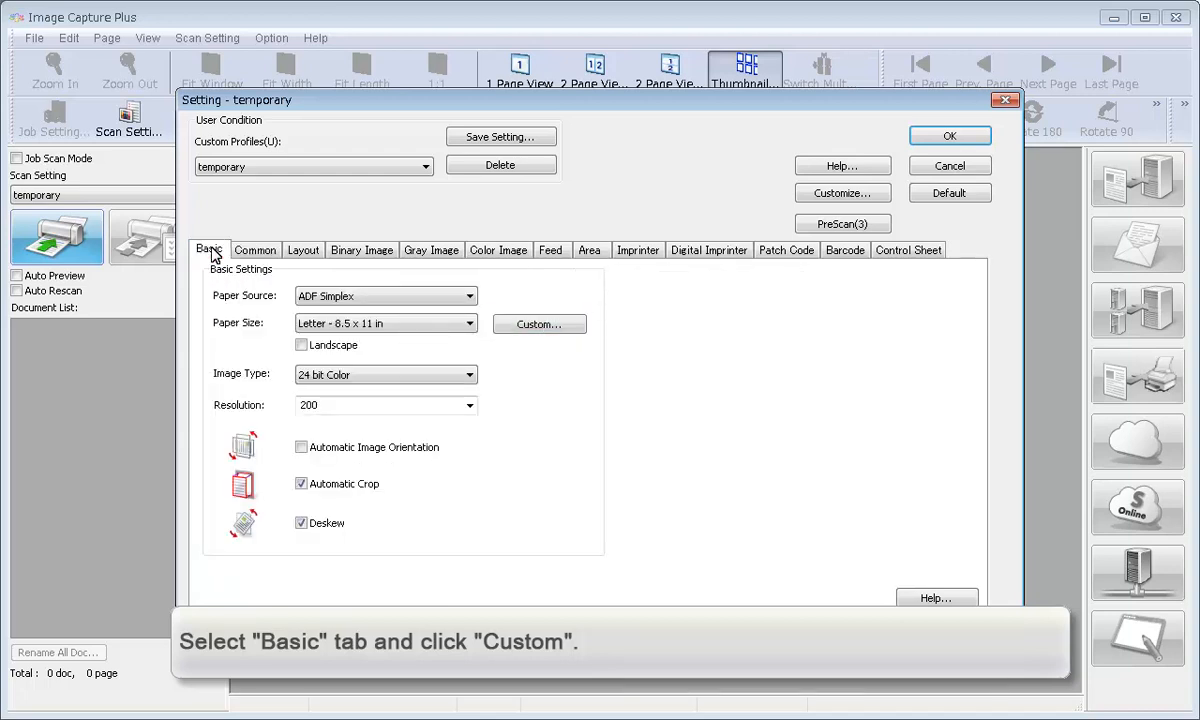
- Save and select a 216 × 760 mm custom paper size named 'Custom Size1'
{"action": "left_click", "coordinate": [539, 323]}
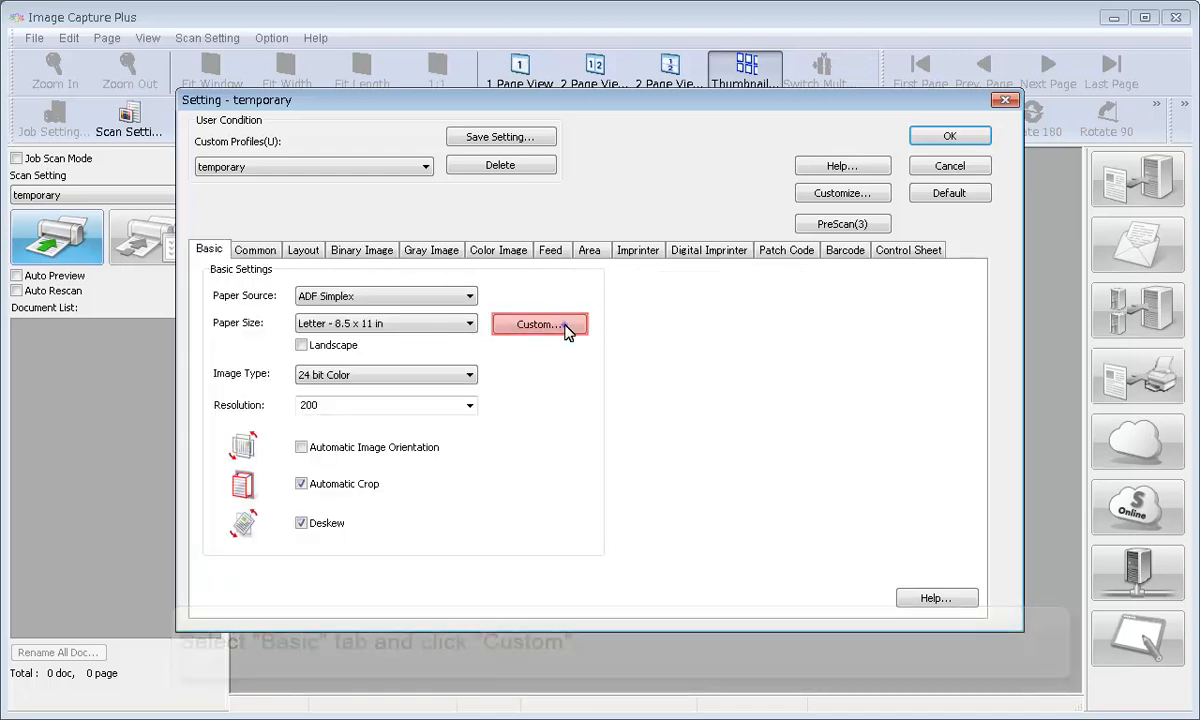
{"action": "left_click", "coordinate": [540, 324]}
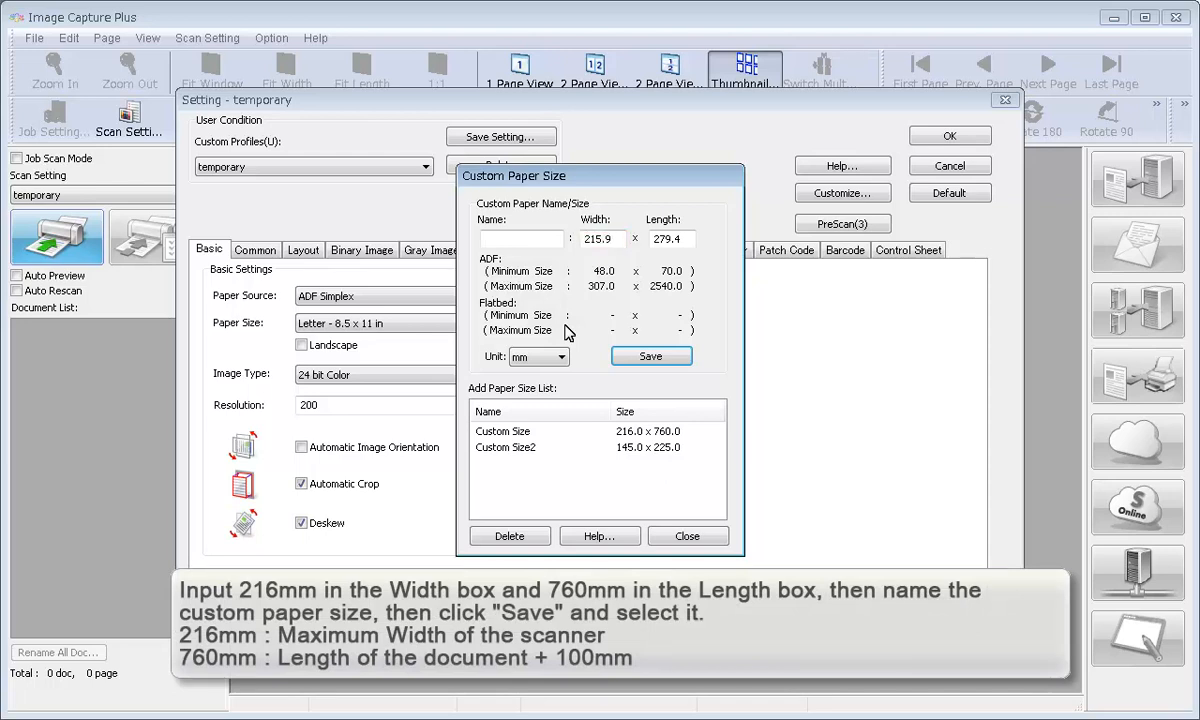
{"action": "left_click", "coordinate": [600, 238]}
{"action": "type", "text": "216"}
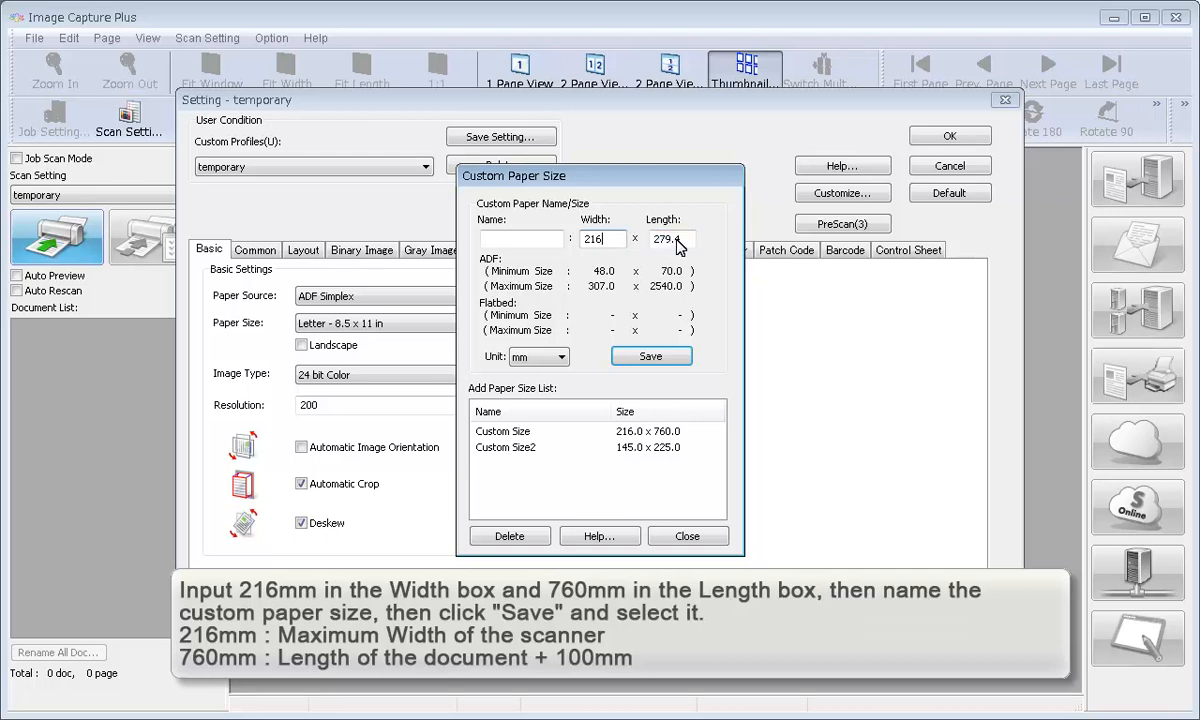
{"action": "type", "text": "76"}
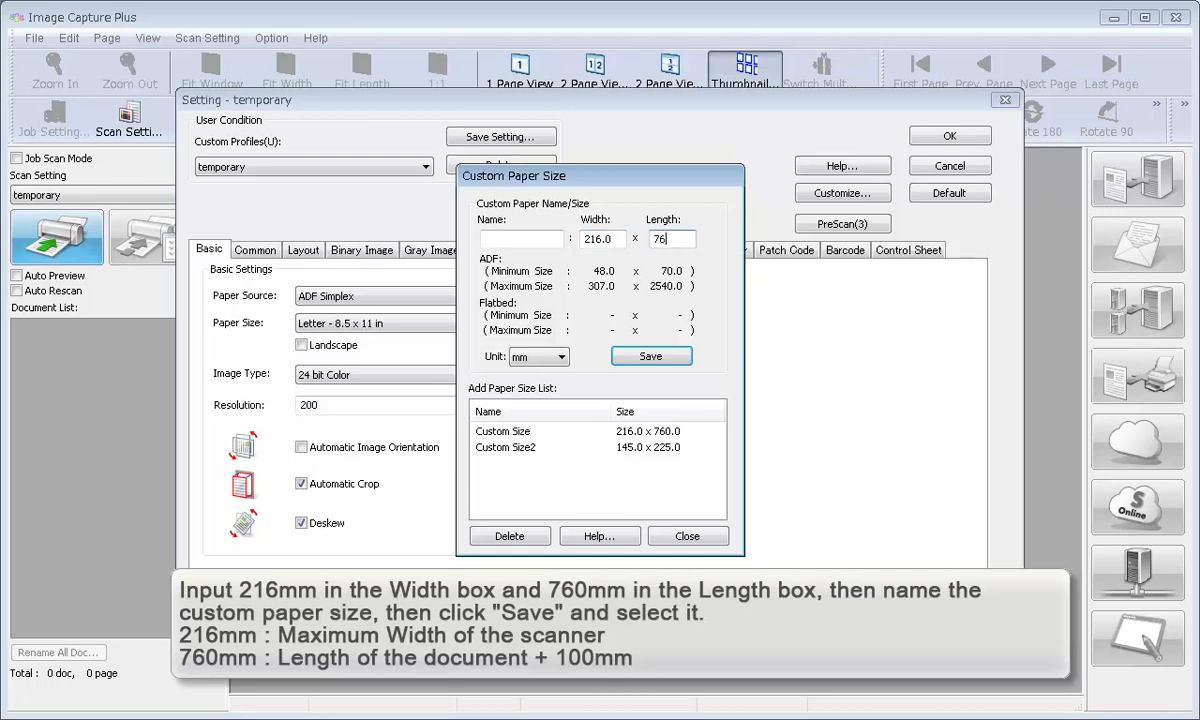
{"action": "type", "text": "760.0"}
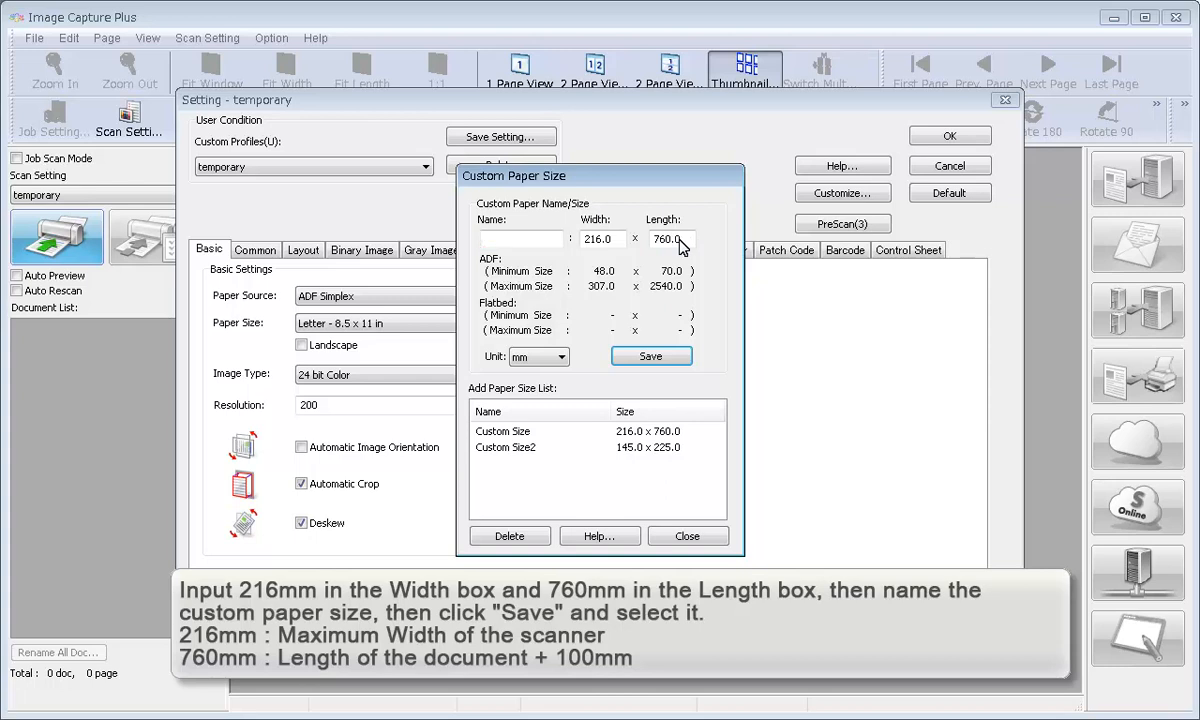
{"action": "type", "text": "C"}
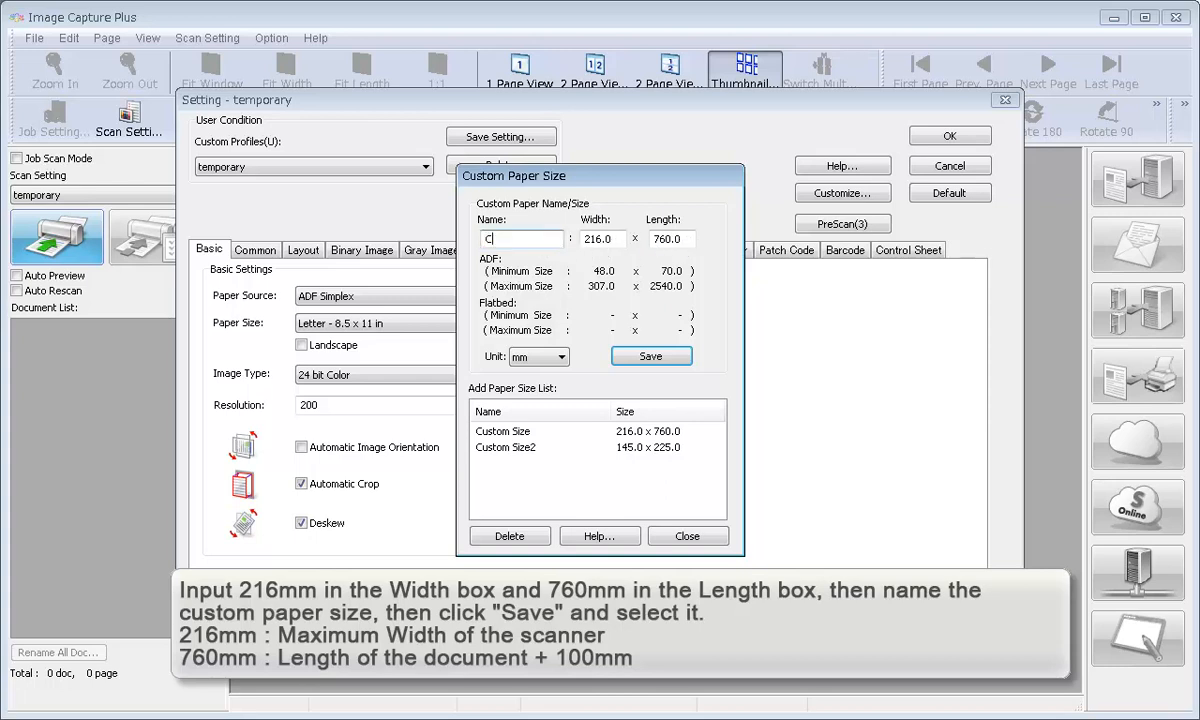
{"action": "type", "text": "Custom Size1"}
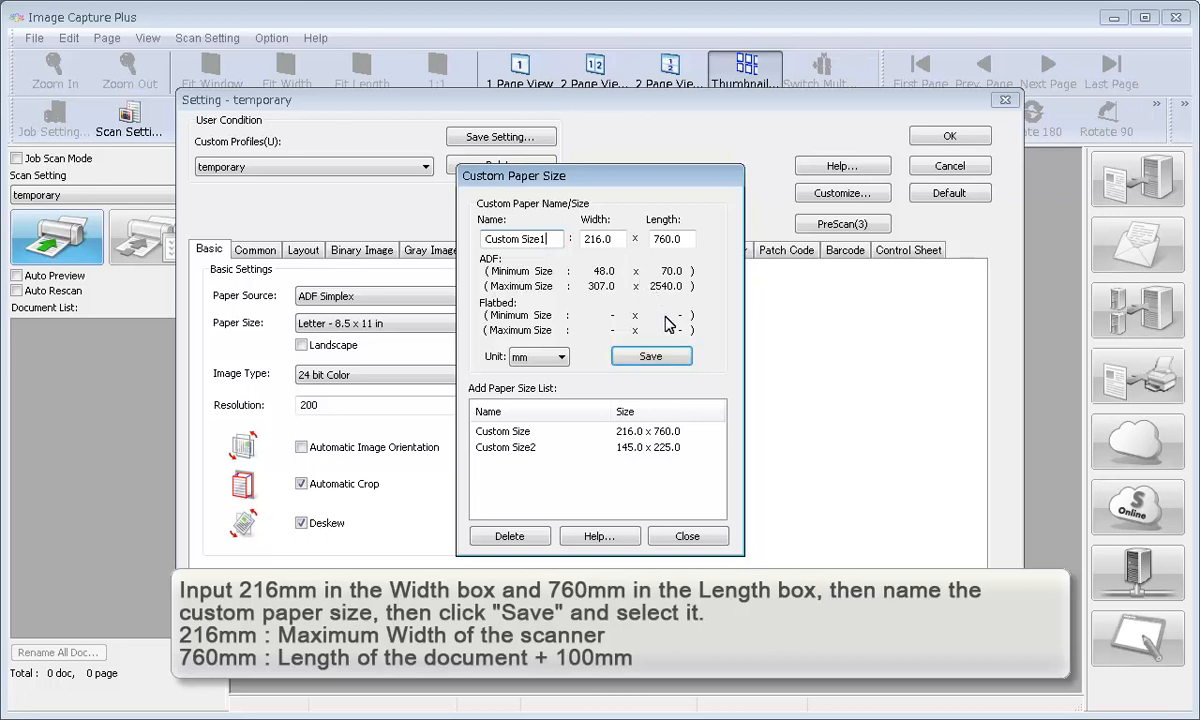
{"action": "left_click", "coordinate": [651, 356]}
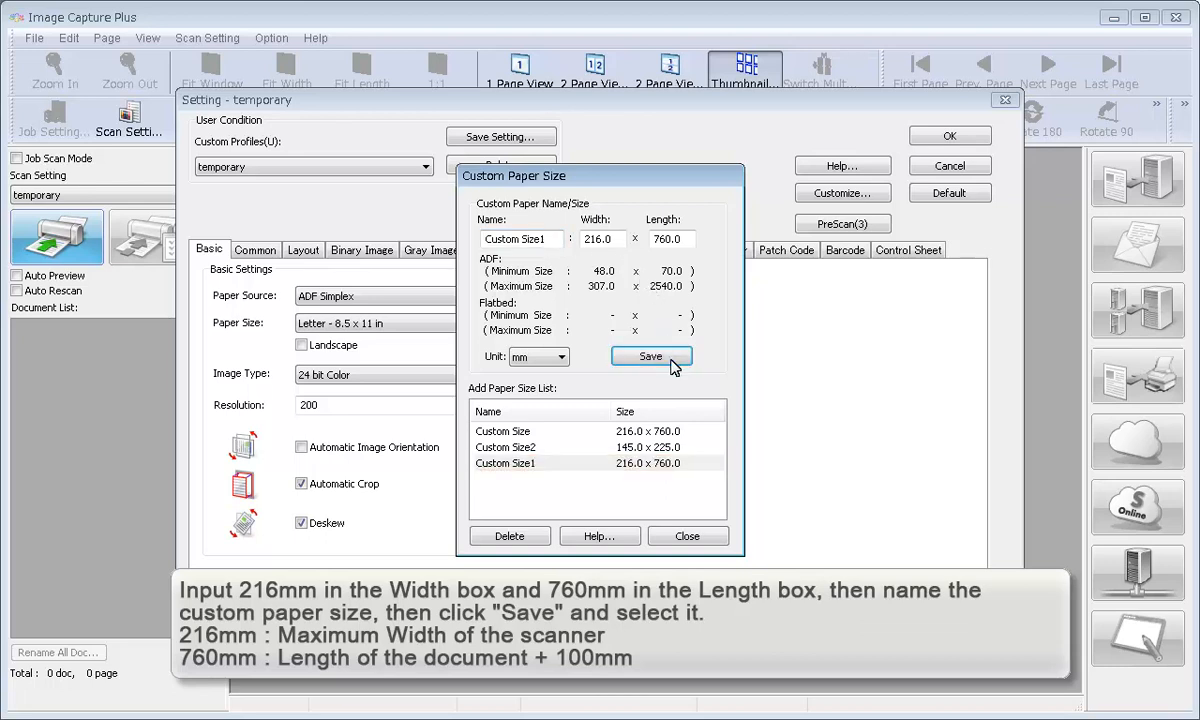
{"action": "left_click", "coordinate": [595, 463]}
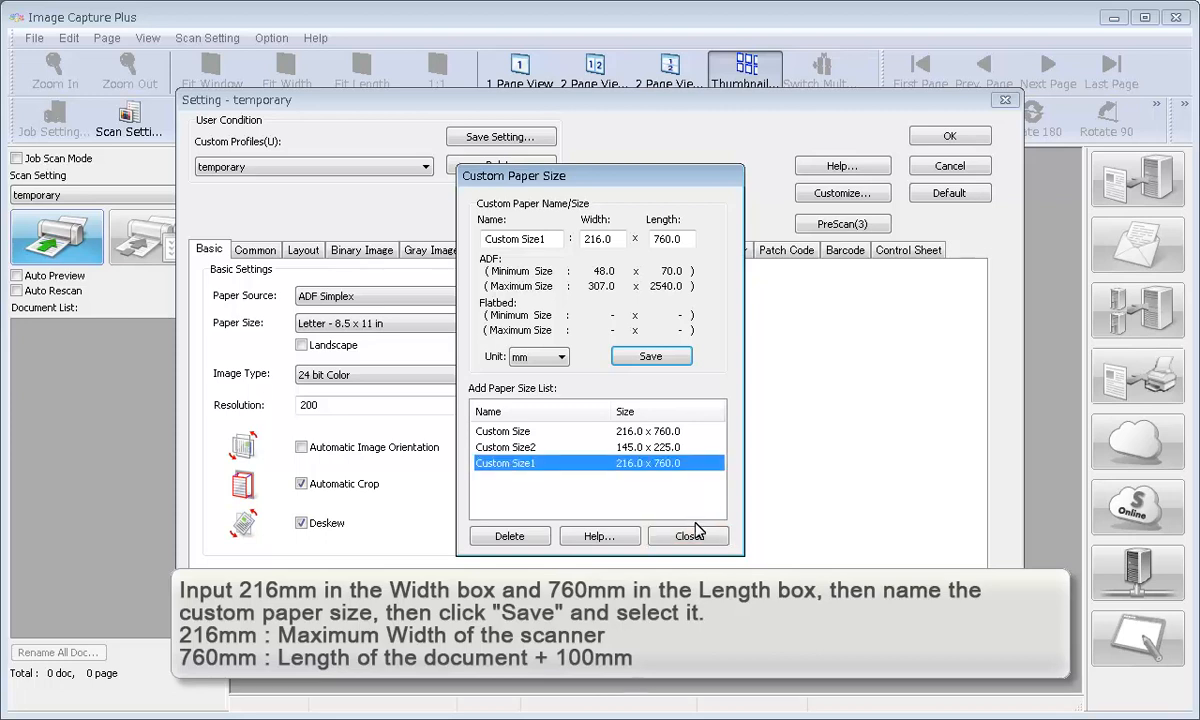
{"action": "left_click", "coordinate": [688, 535]}
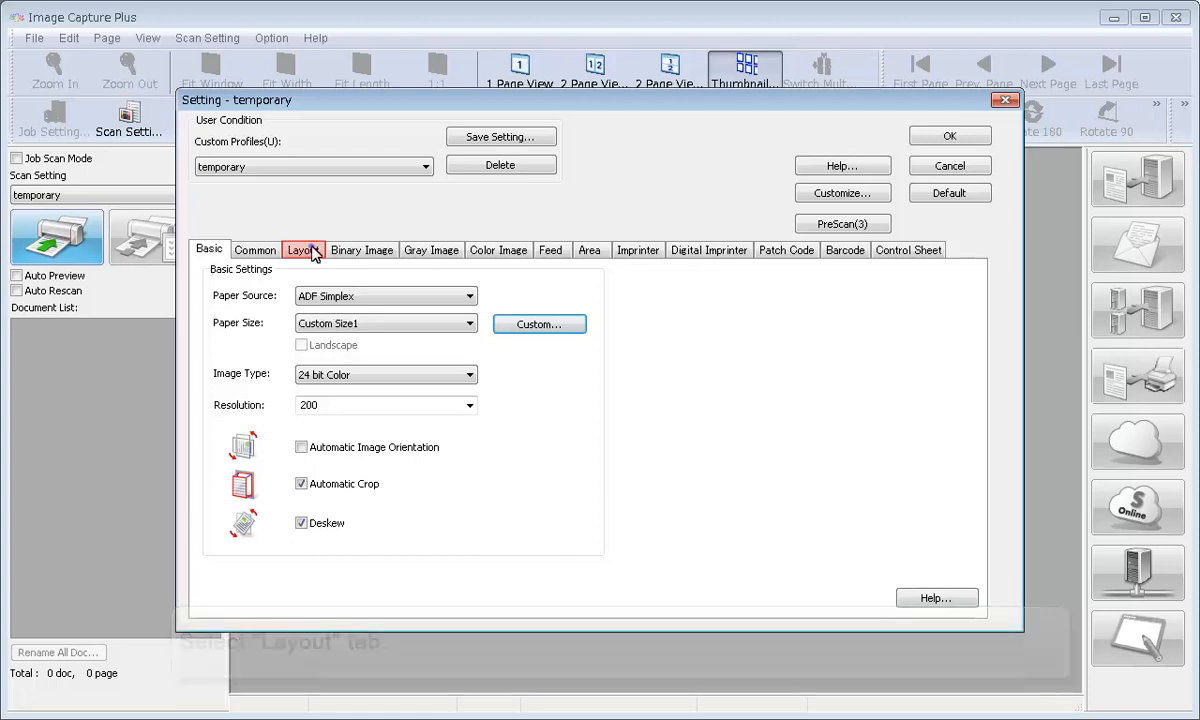
- Set Layout rotation to -90 degrees and confirm all settings with OK
{"action": "left_click", "coordinate": [302, 249]}
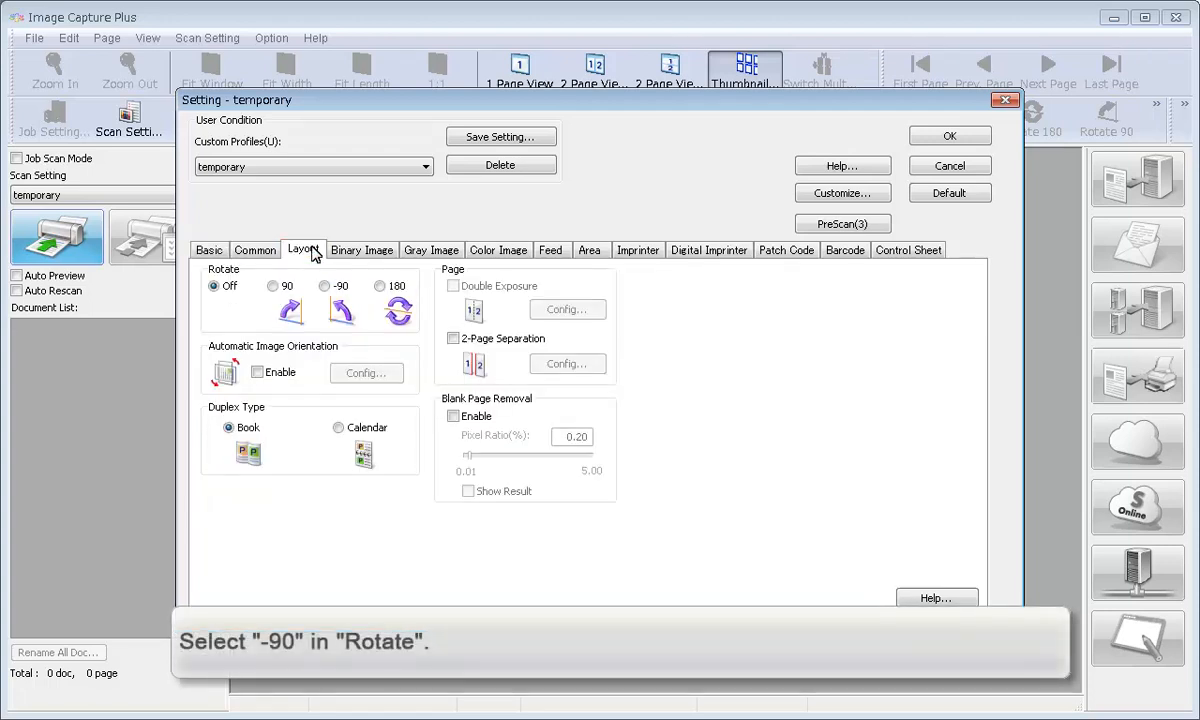
{"action": "left_click", "coordinate": [337, 285]}
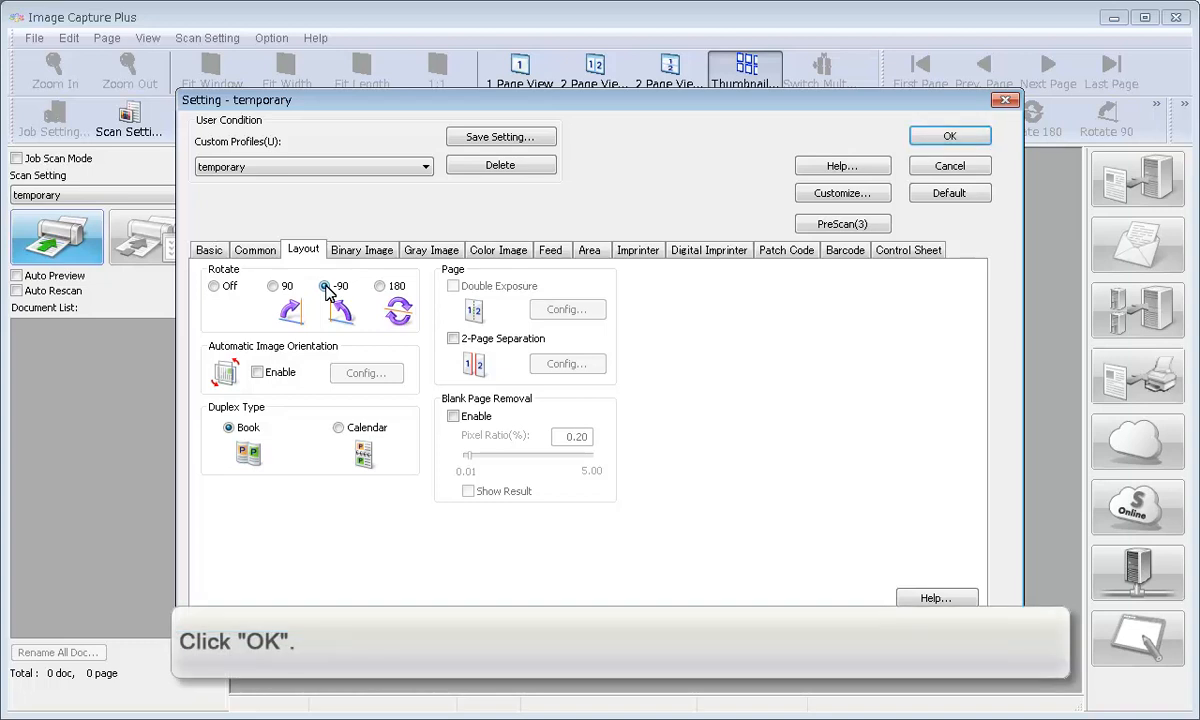
{"action": "left_click", "coordinate": [949, 135]}
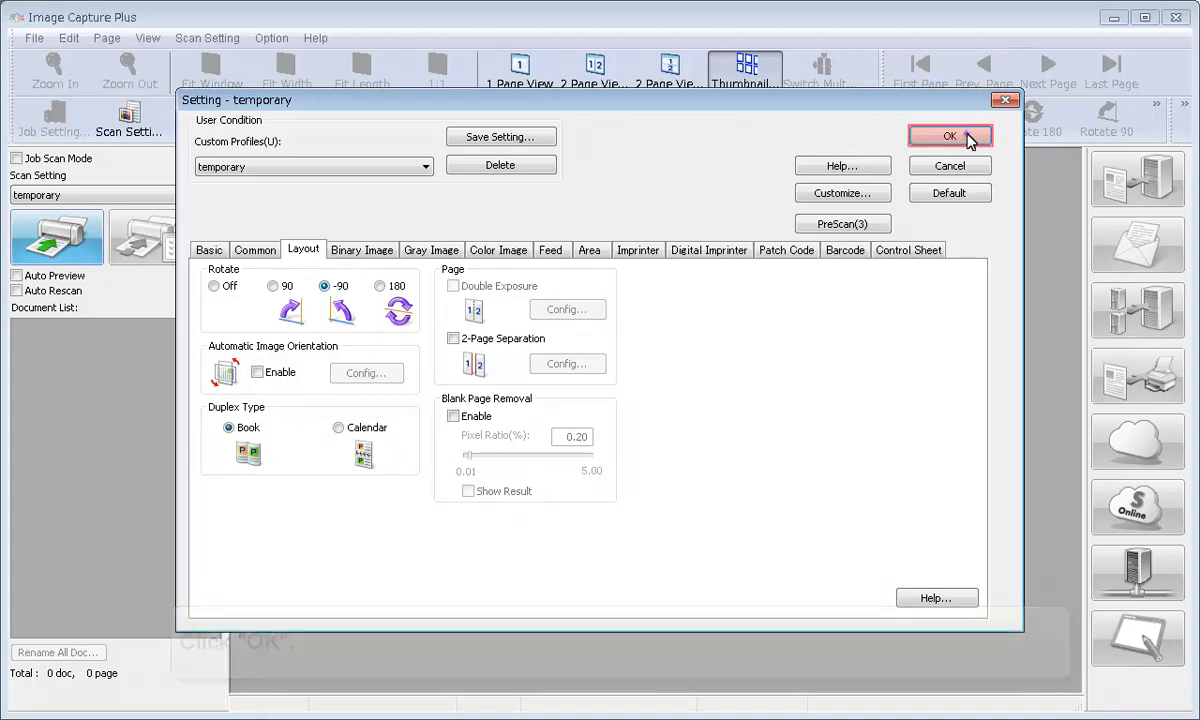
{"action": "left_click", "coordinate": [949, 136]}
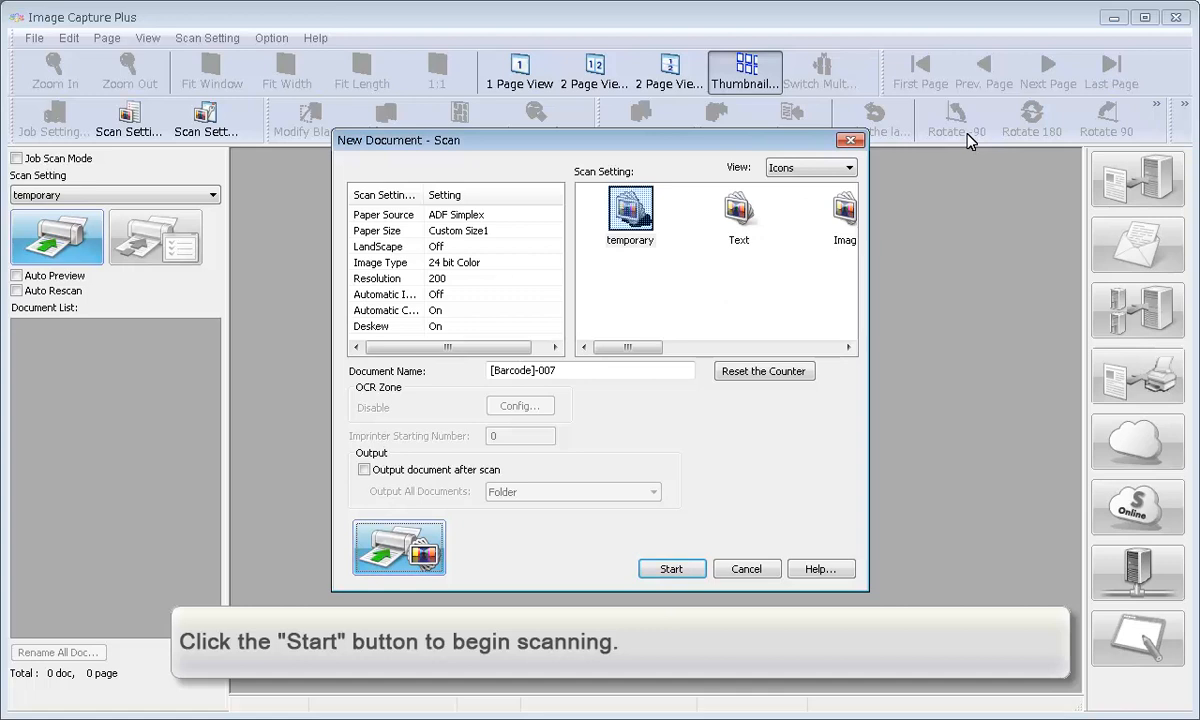